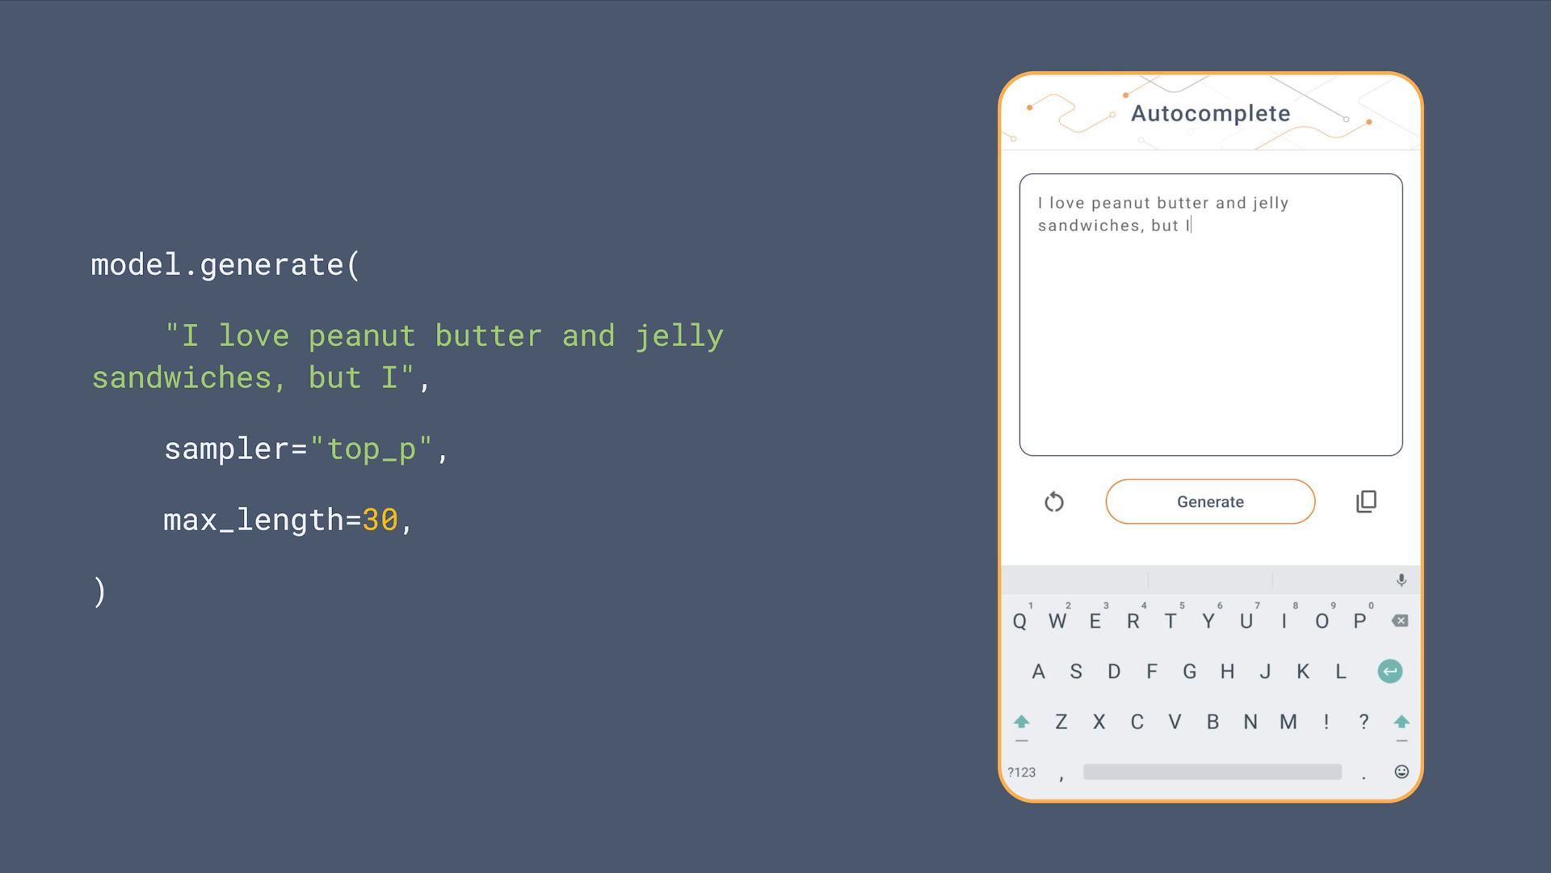
Generate a completion for the peanut butter prompt, ending "love french fries even more."
{"action": "left_click", "coordinate": [1211, 501]}
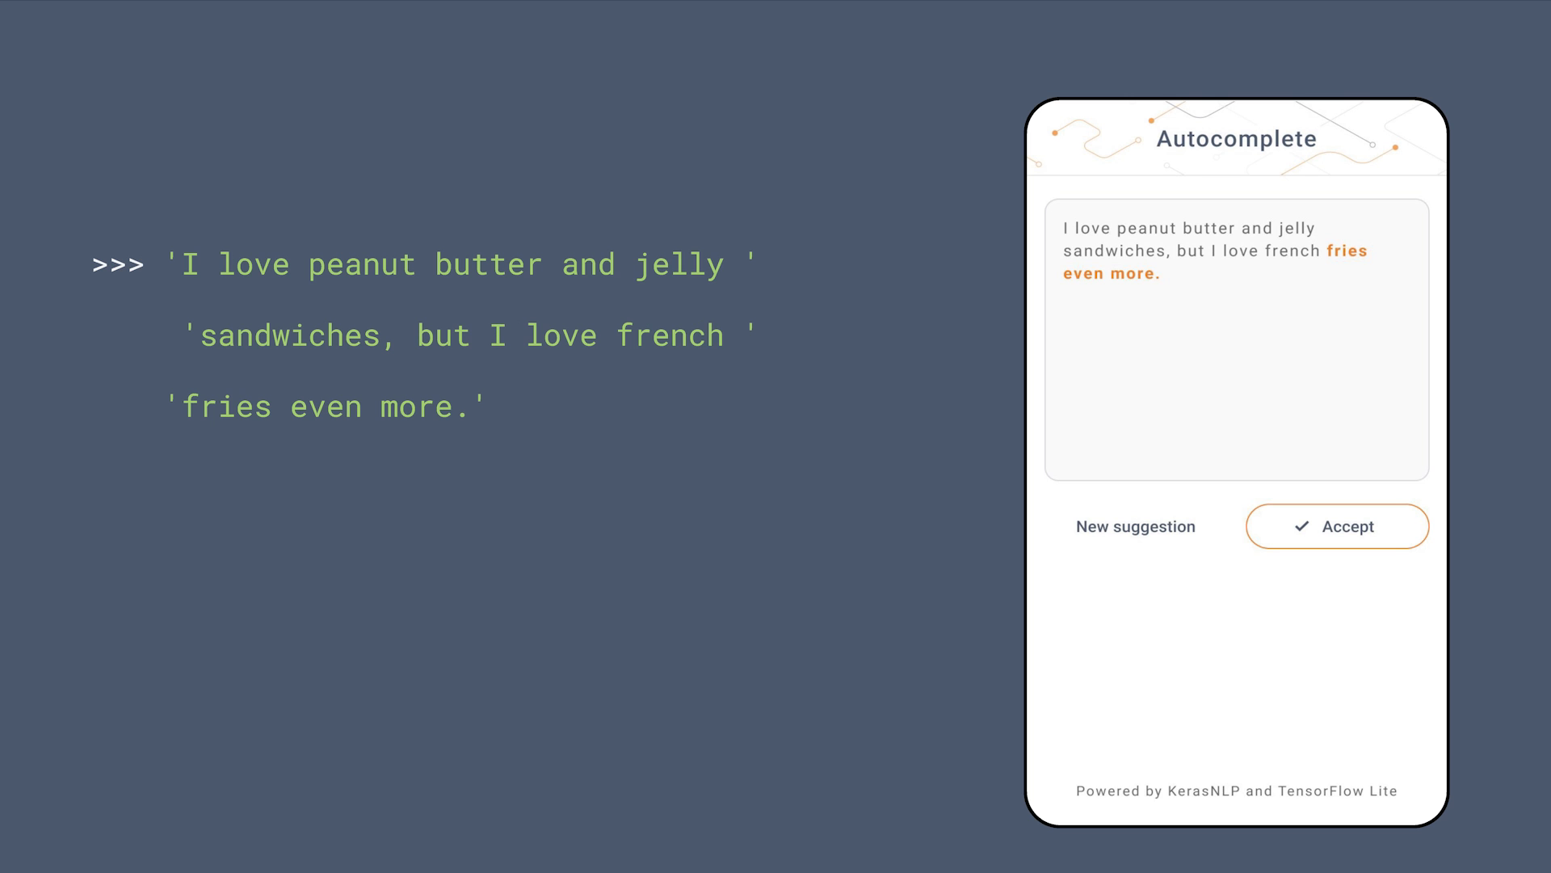